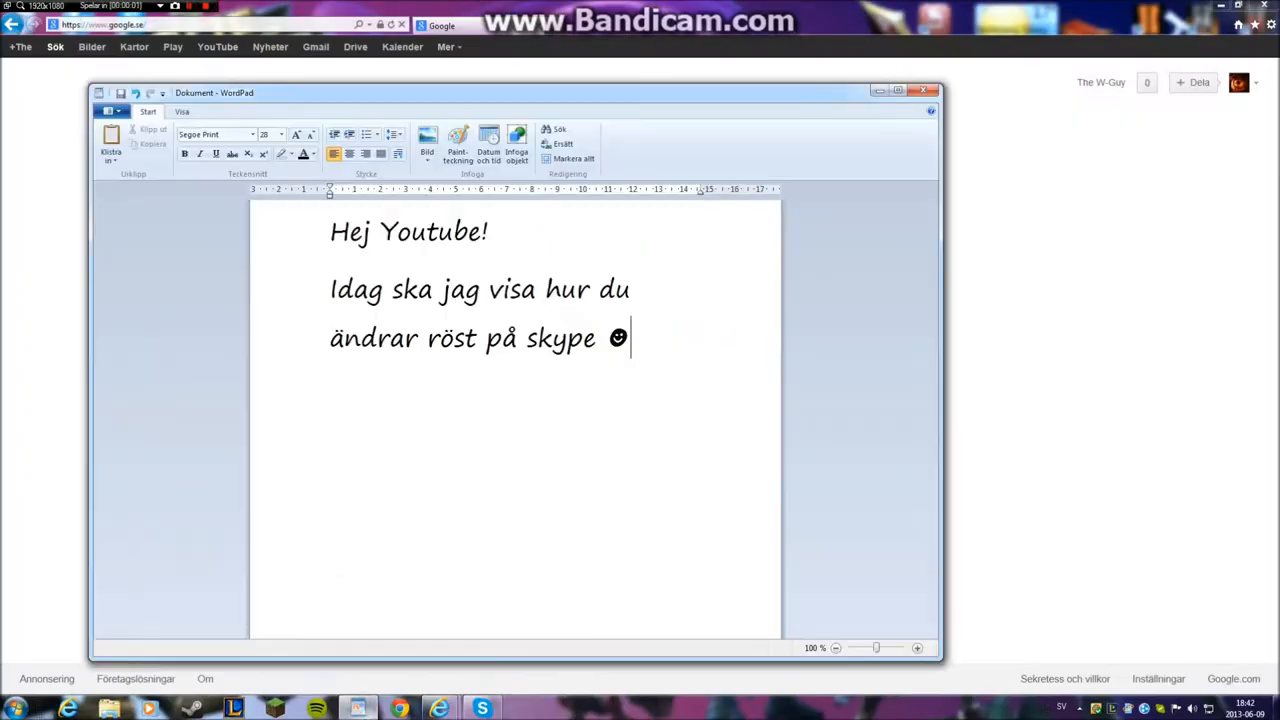
# Step: Minimize the WordPad intro note to reveal the Google Sverige homepage
pyautogui.doubleClick(561, 338)
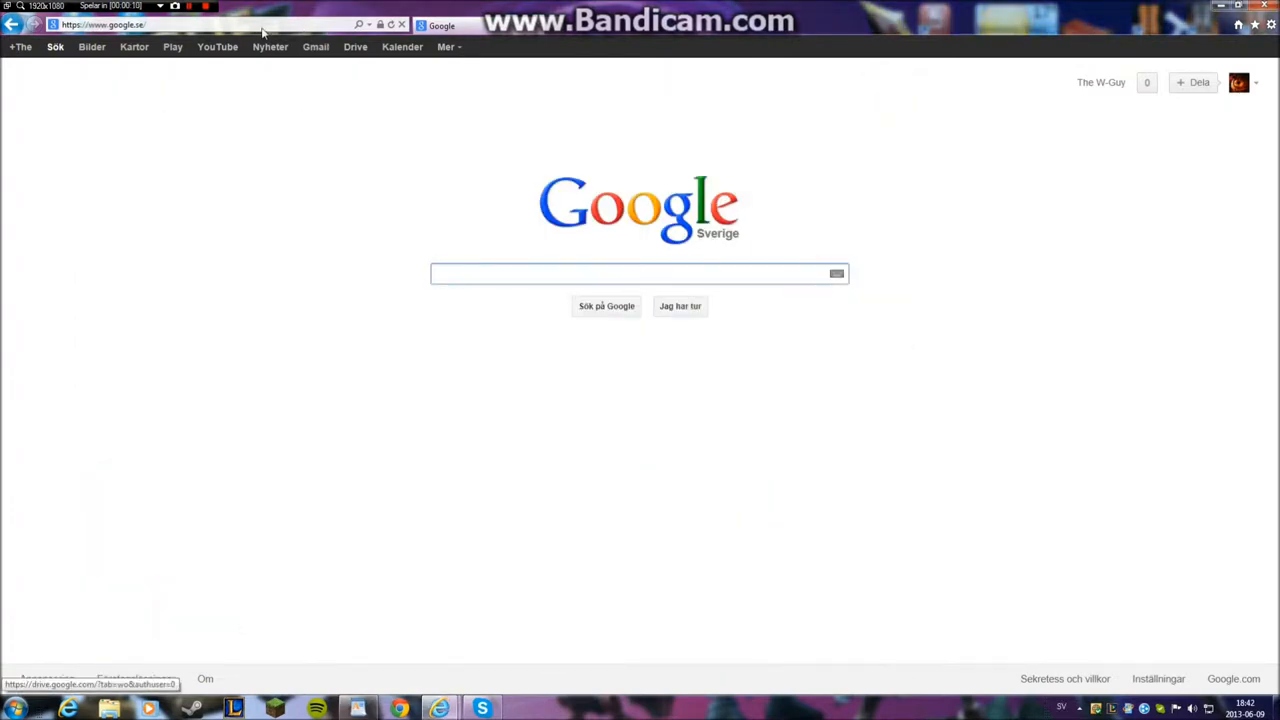
# Step: Go to clownfish-translator.com, translate it into svenska, and open the Ladda ner page
pyautogui.write('clownfish-translator.com')
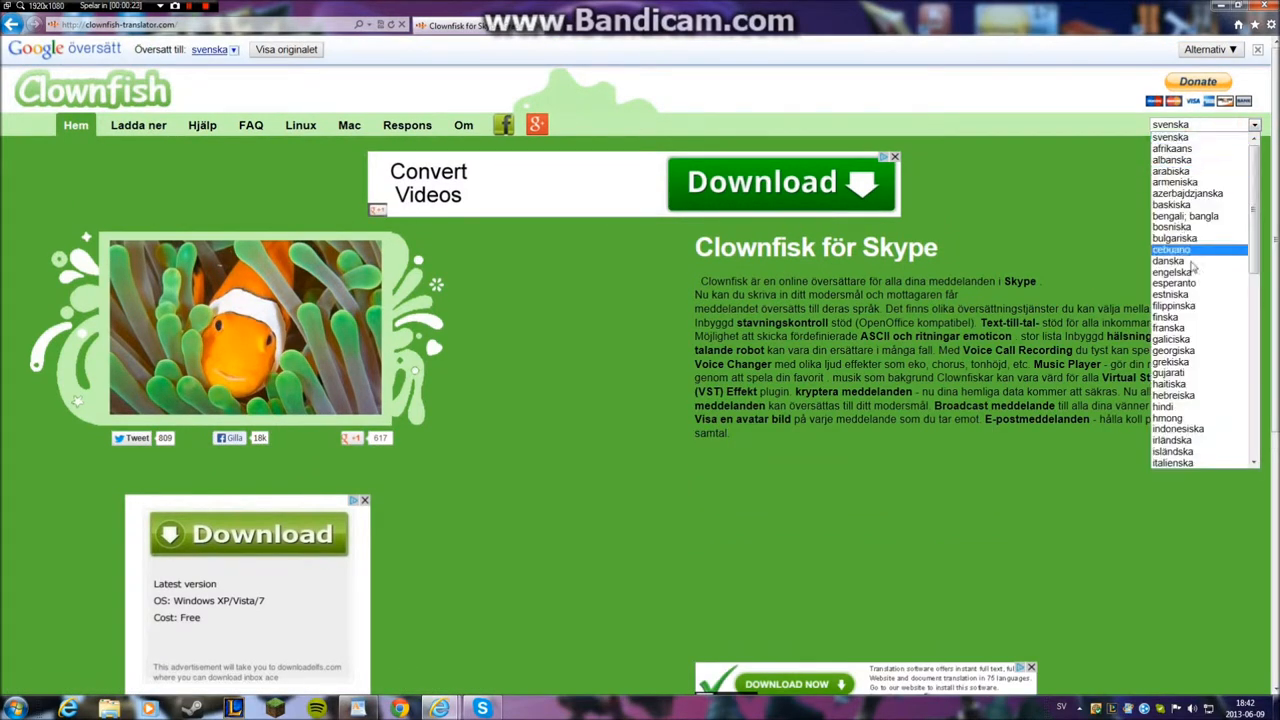
pyautogui.click(1170, 137)
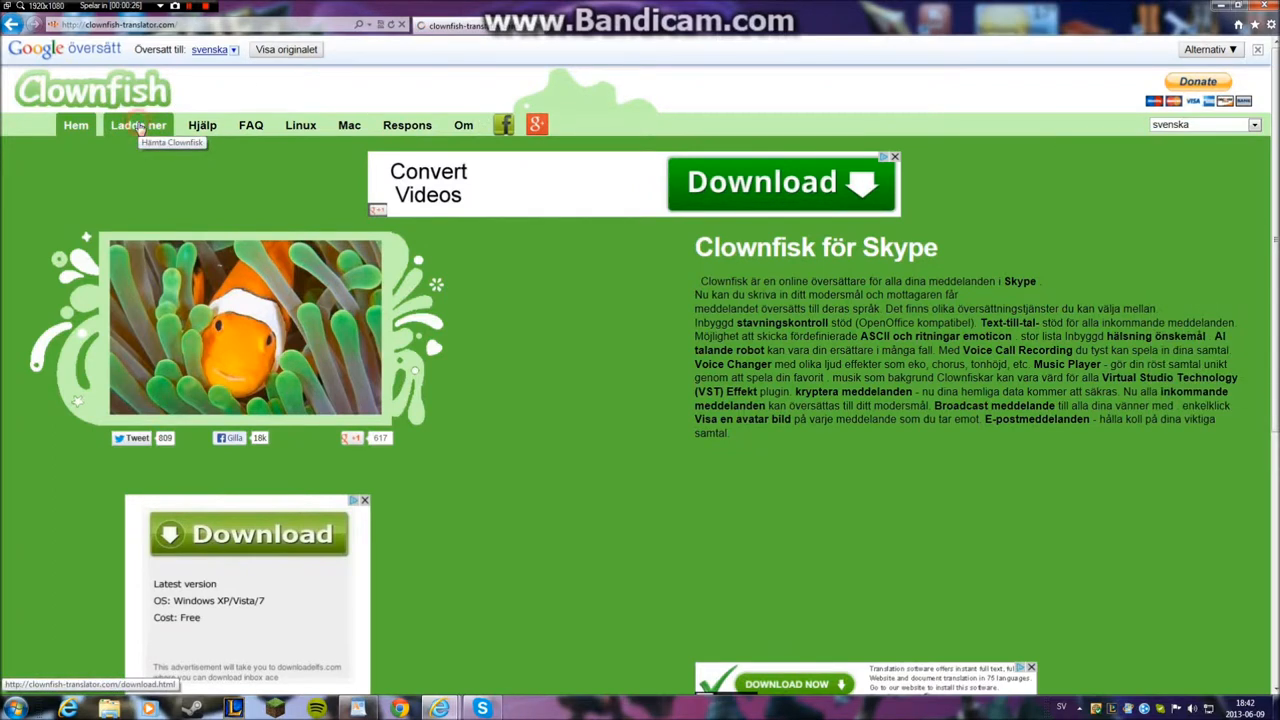
pyautogui.click(138, 124)
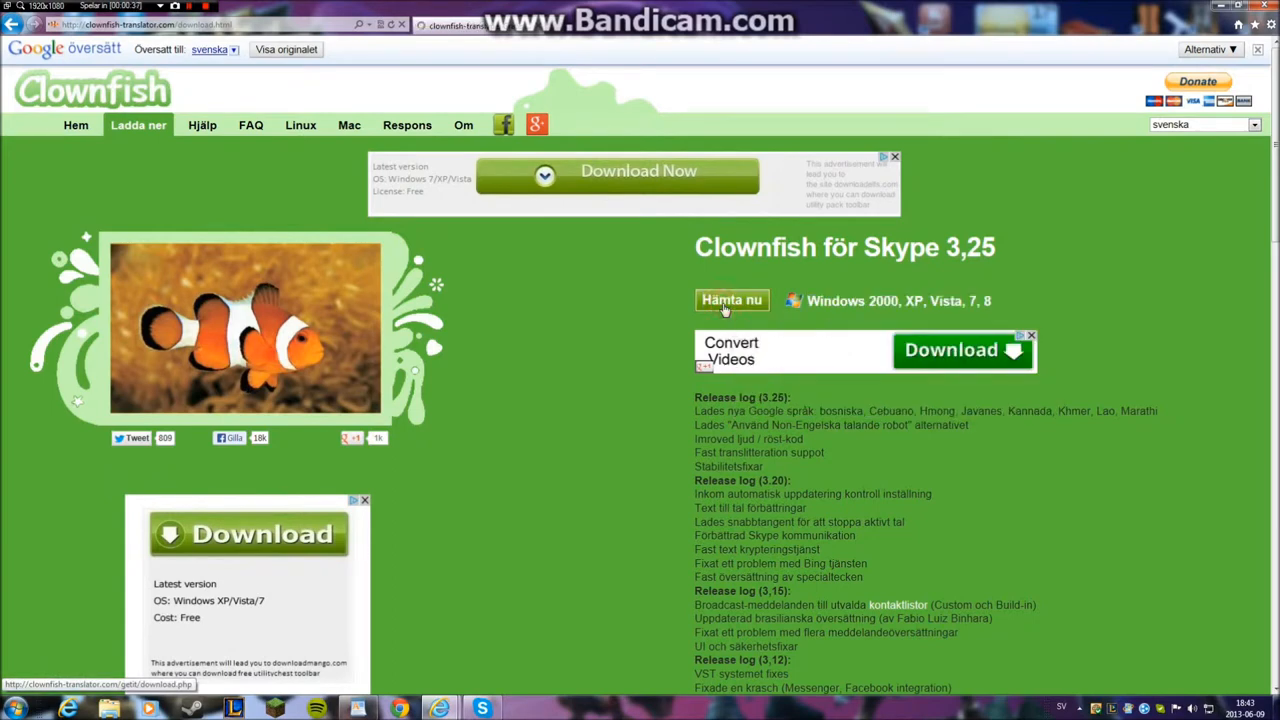
# Step: Download CFSetup325.exe with Hämta nu and run it
pyautogui.click(731, 300)
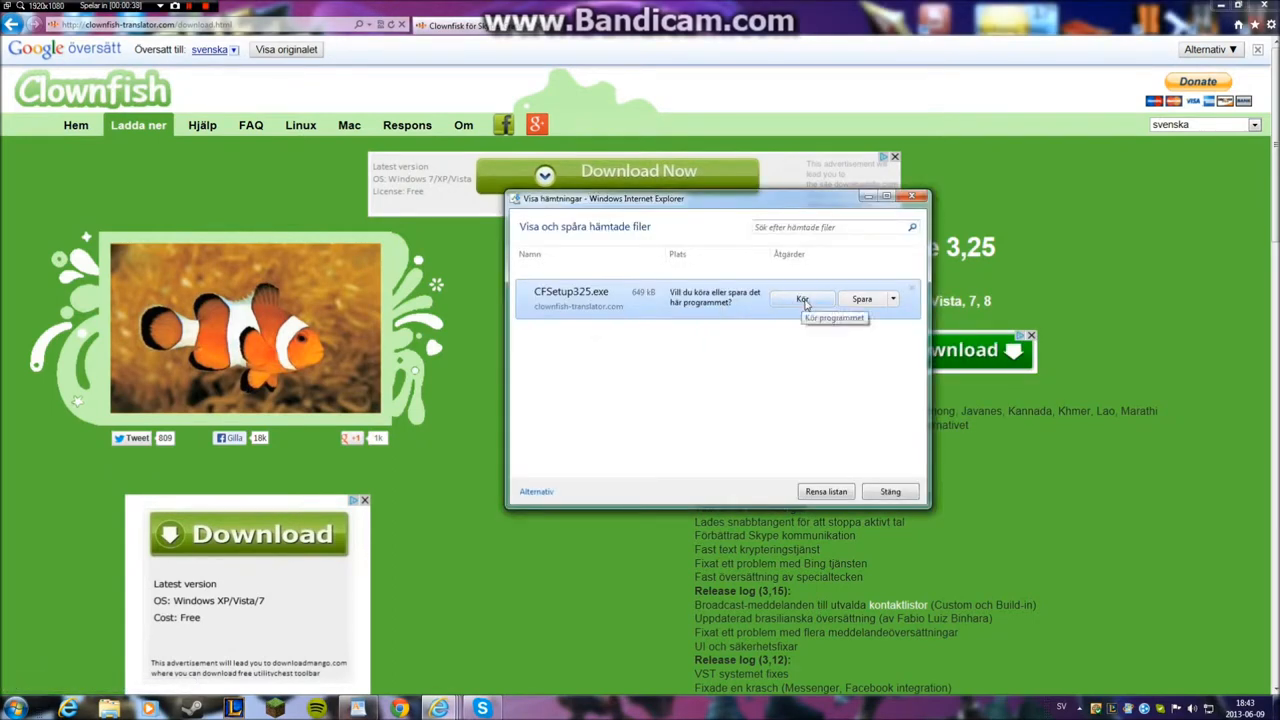
pyautogui.click(801, 299)
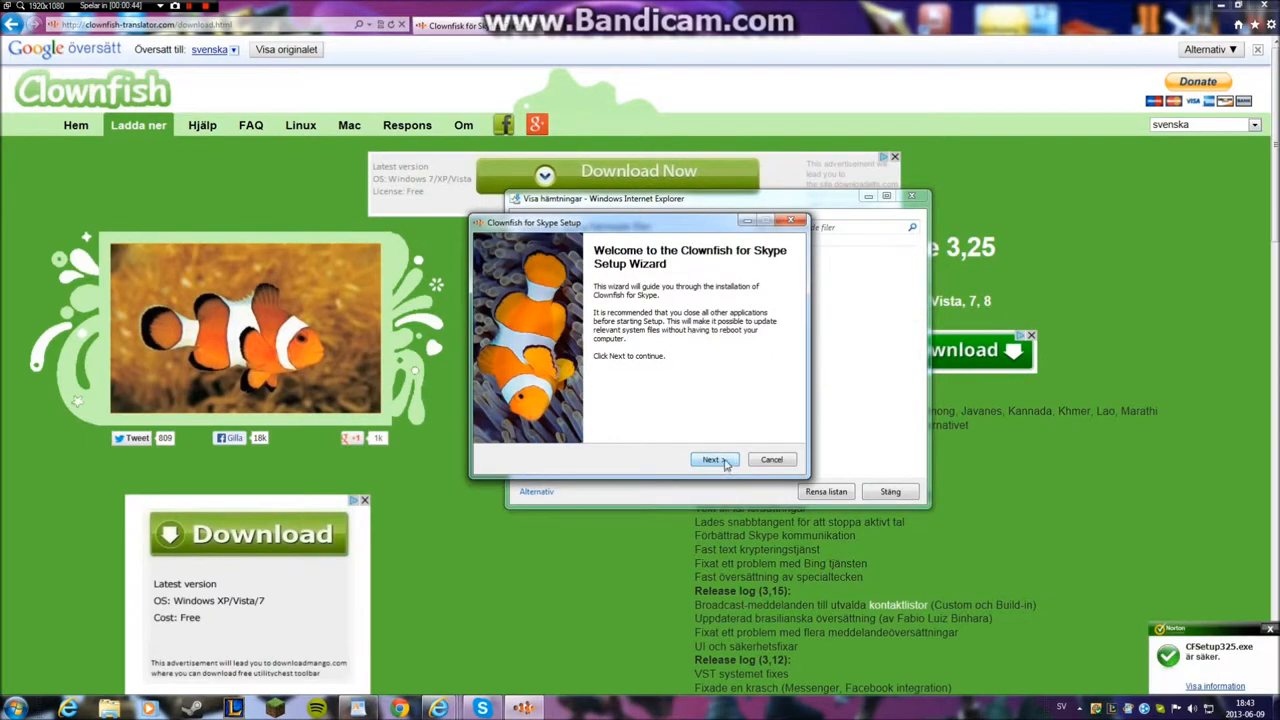
# Step: Install Clownfish for Skype with default components, then close the wizard and downloads window
pyautogui.click(713, 459)
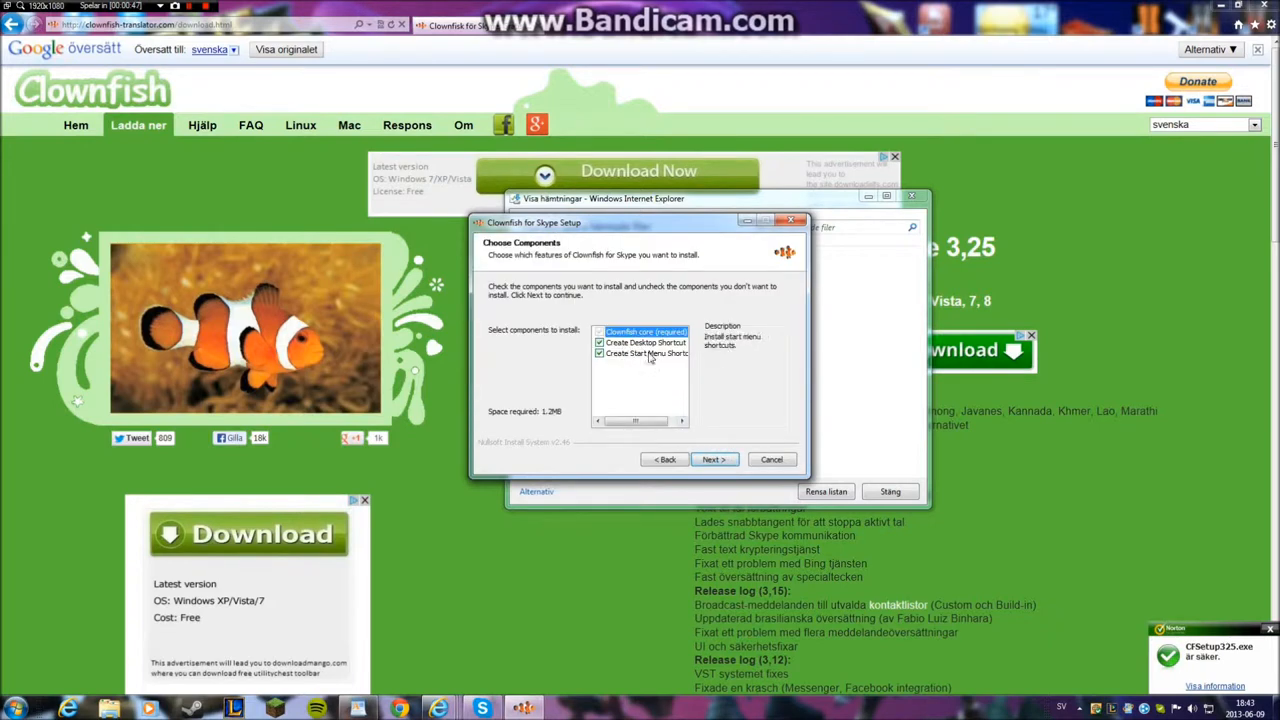
pyautogui.click(713, 459)
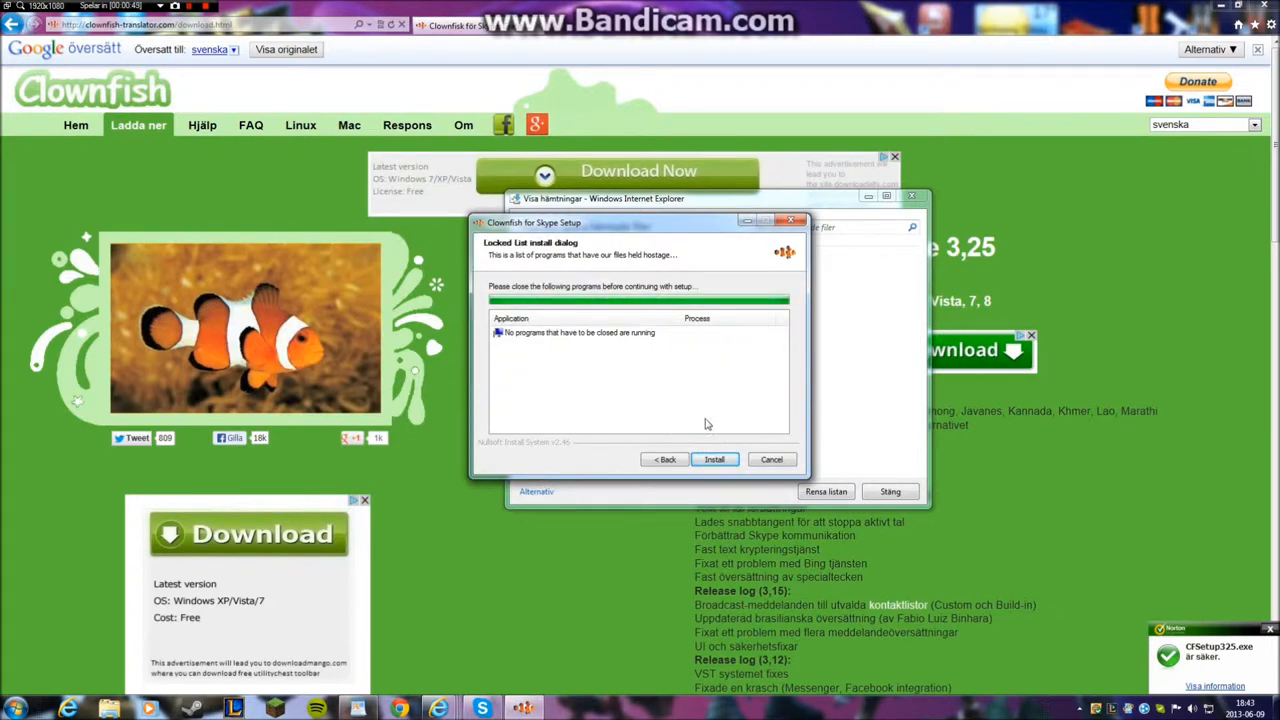
pyautogui.click(713, 459)
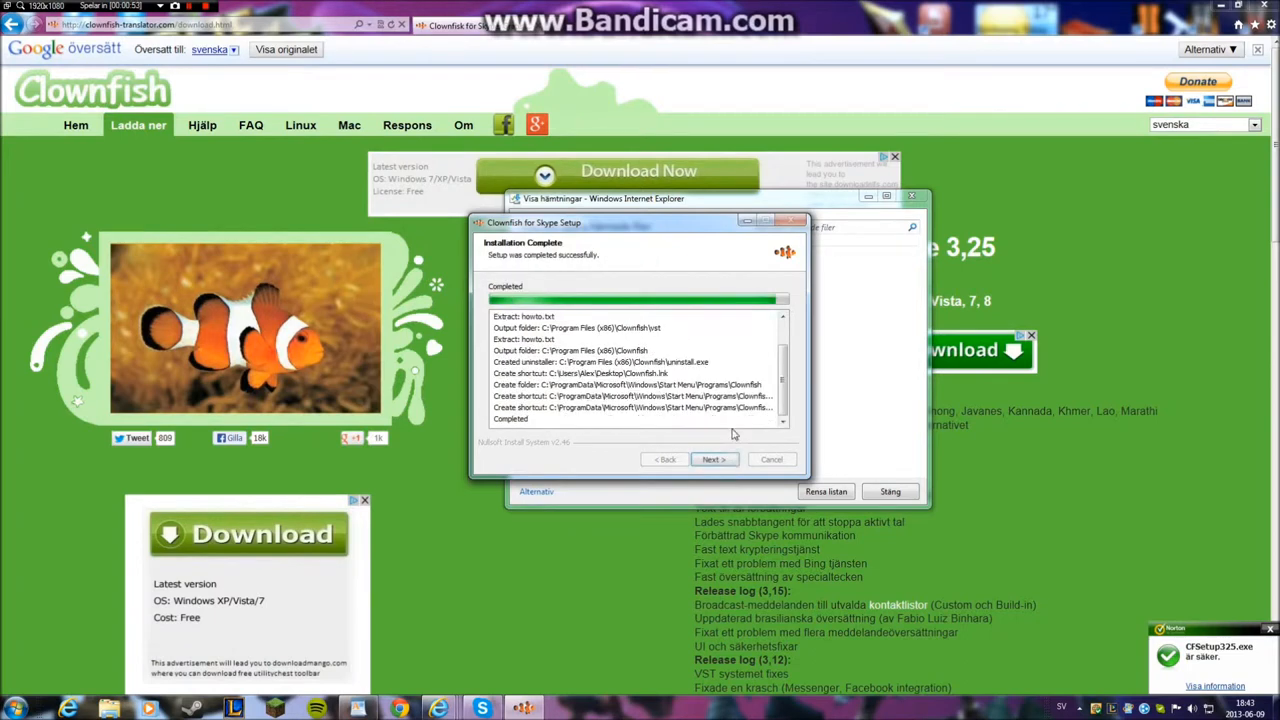
pyautogui.click(712, 459)
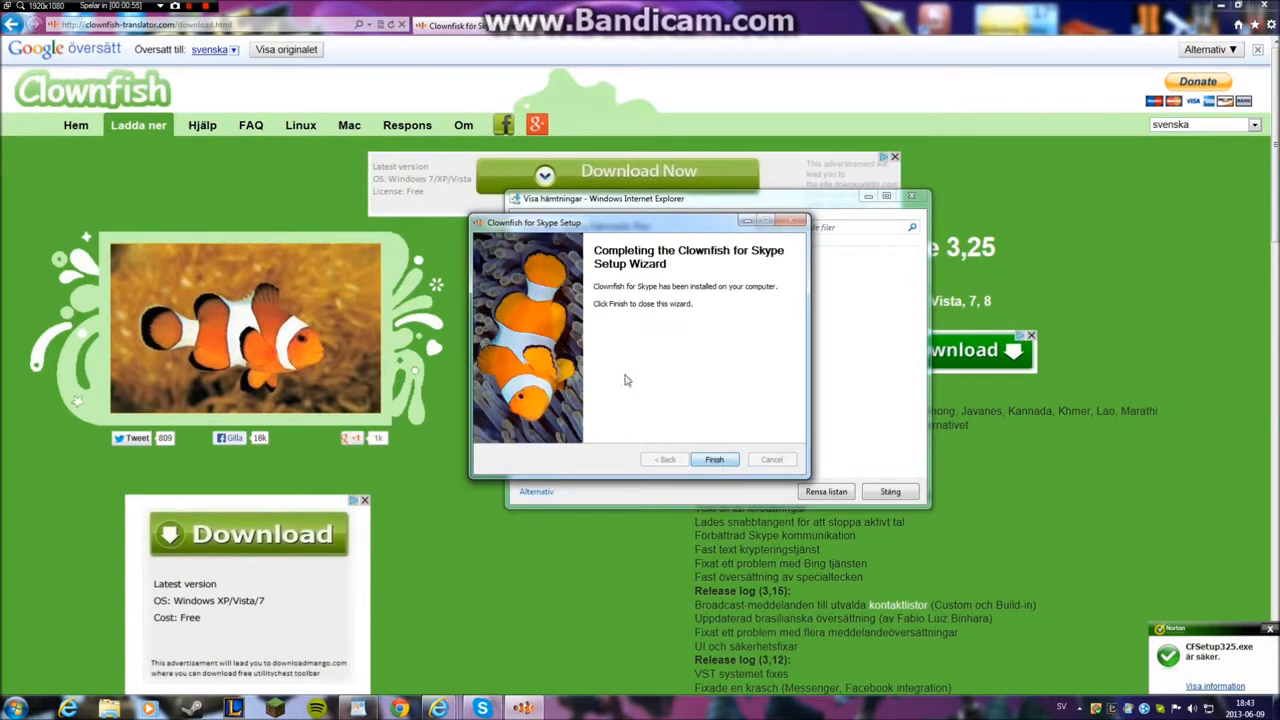
pyautogui.click(714, 459)
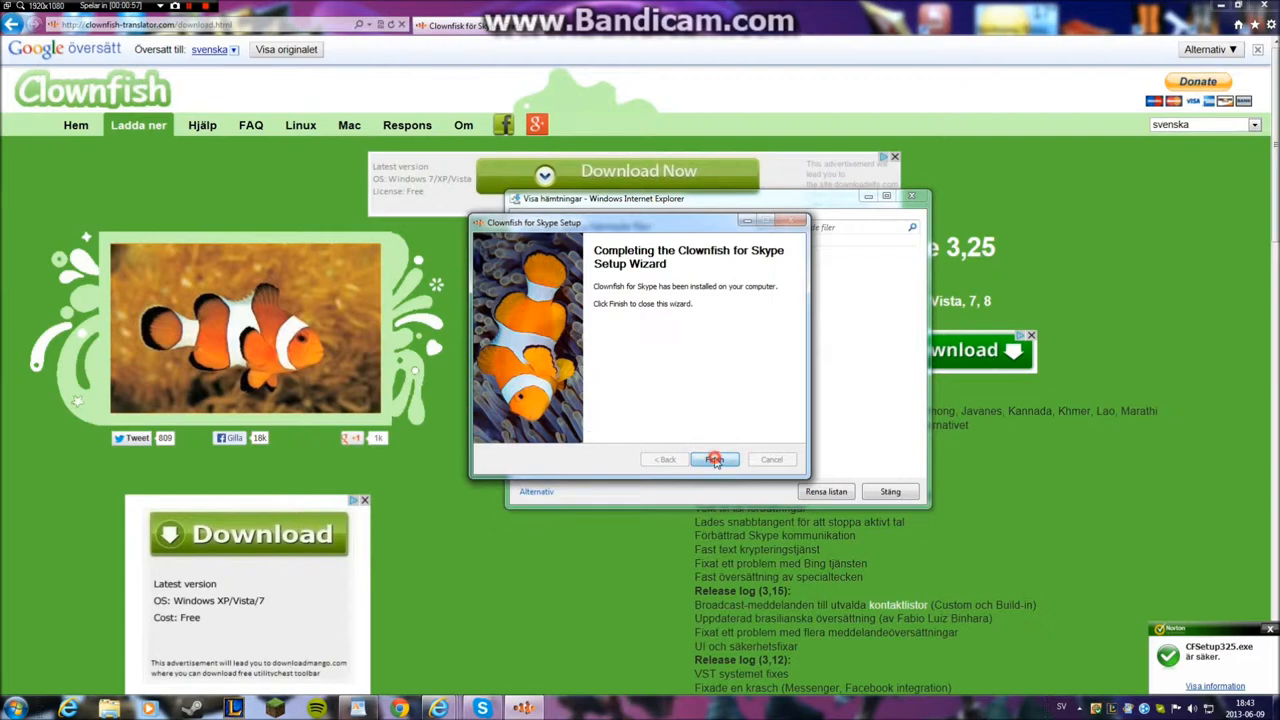
pyautogui.click(714, 459)
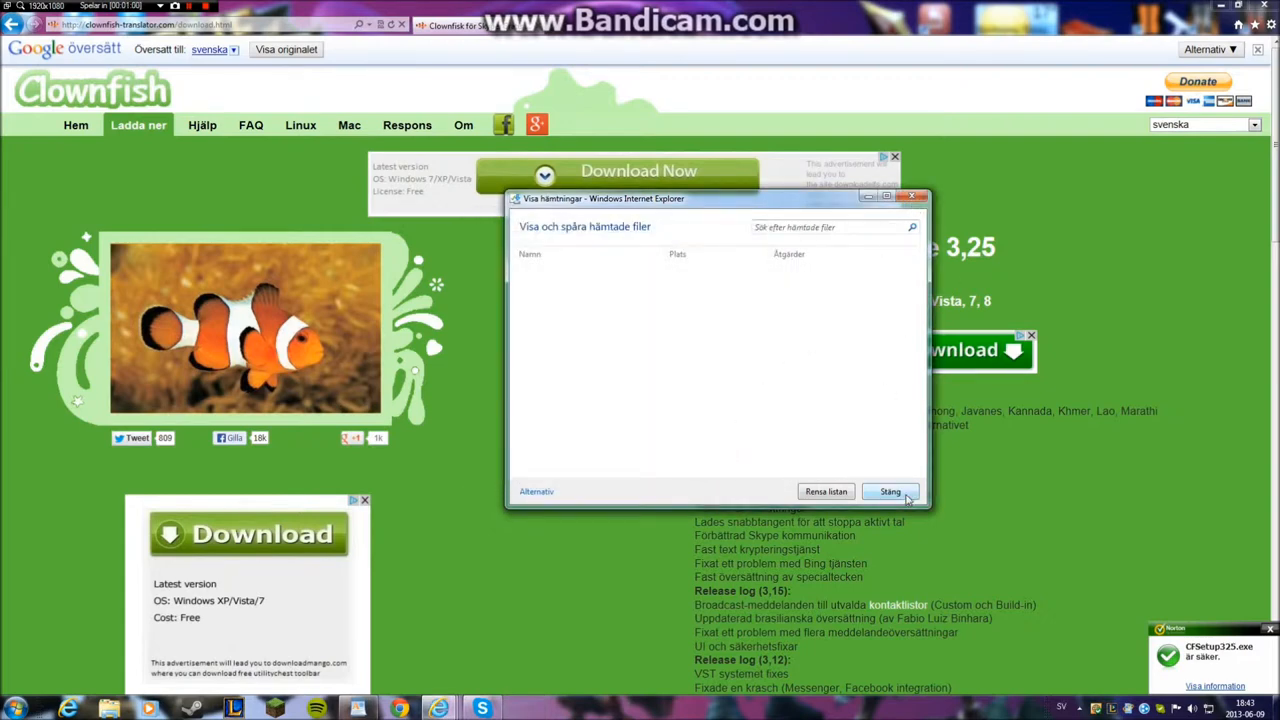
pyautogui.click(889, 491)
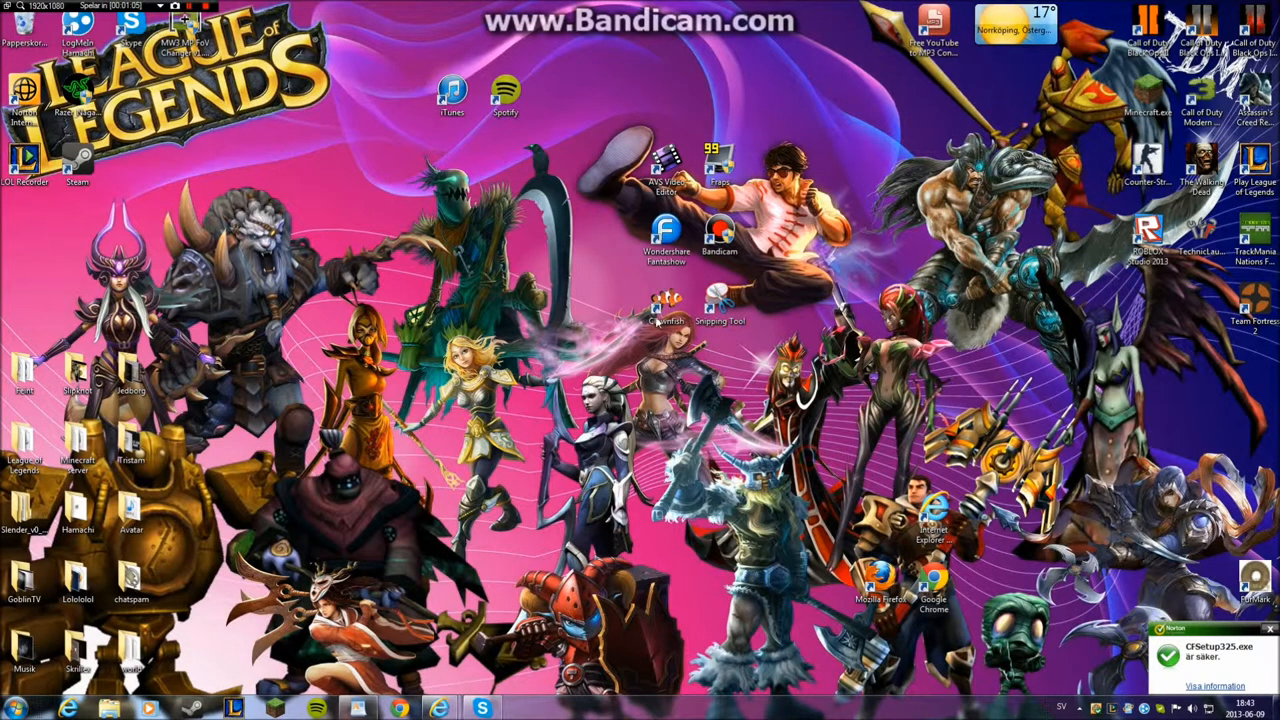
# Step: Launch Clownfish from its desktop shortcut and bring Skype up from the taskbar
pyautogui.click(666, 303)
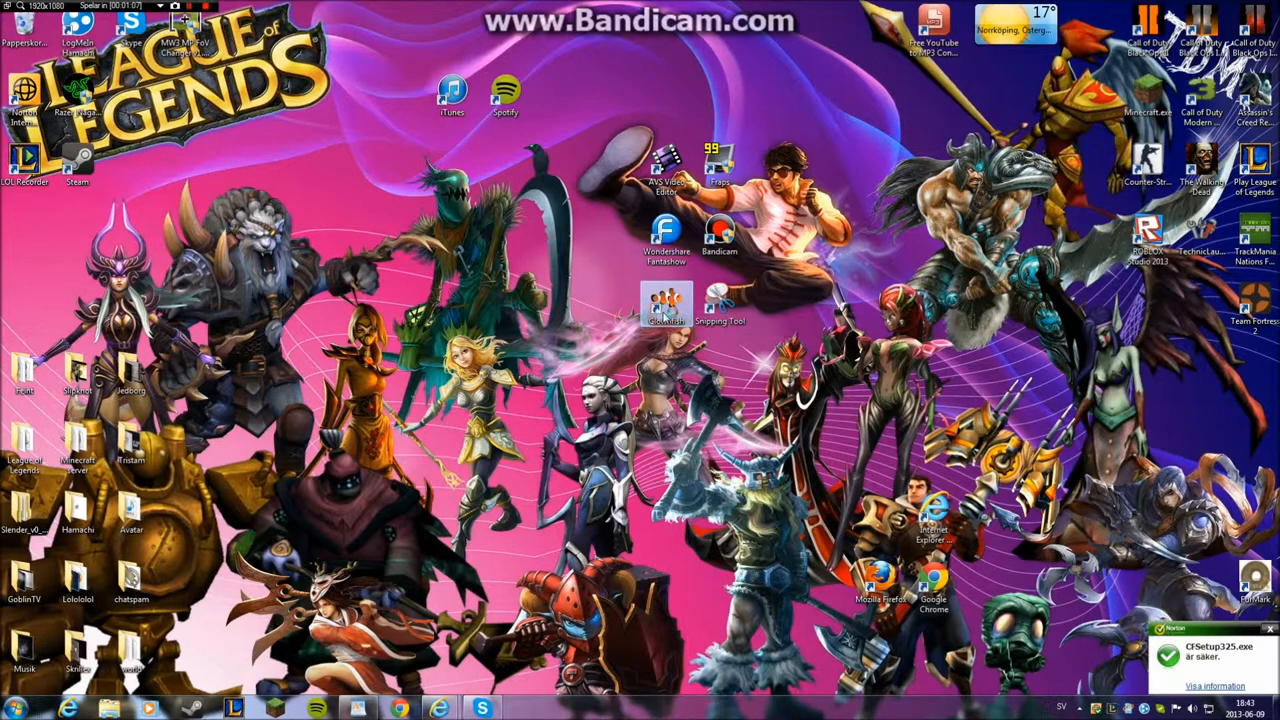
pyautogui.moveTo(790, 360)
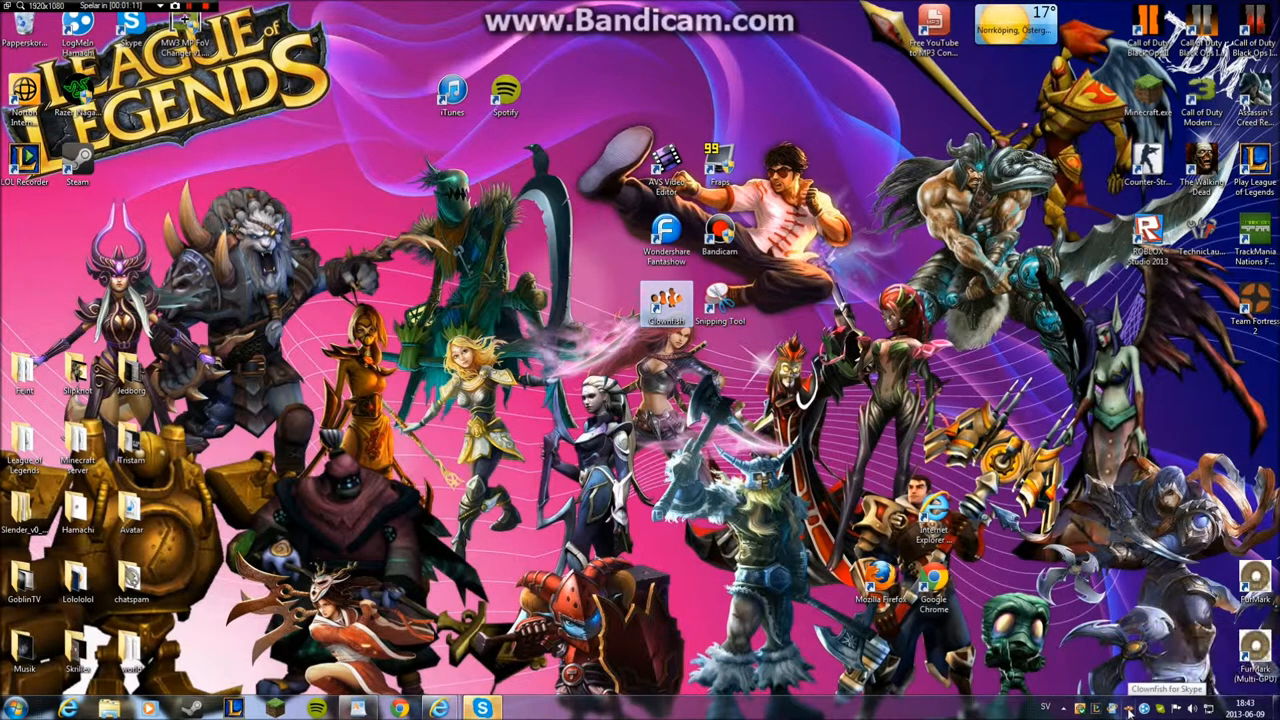
pyautogui.click(484, 708)
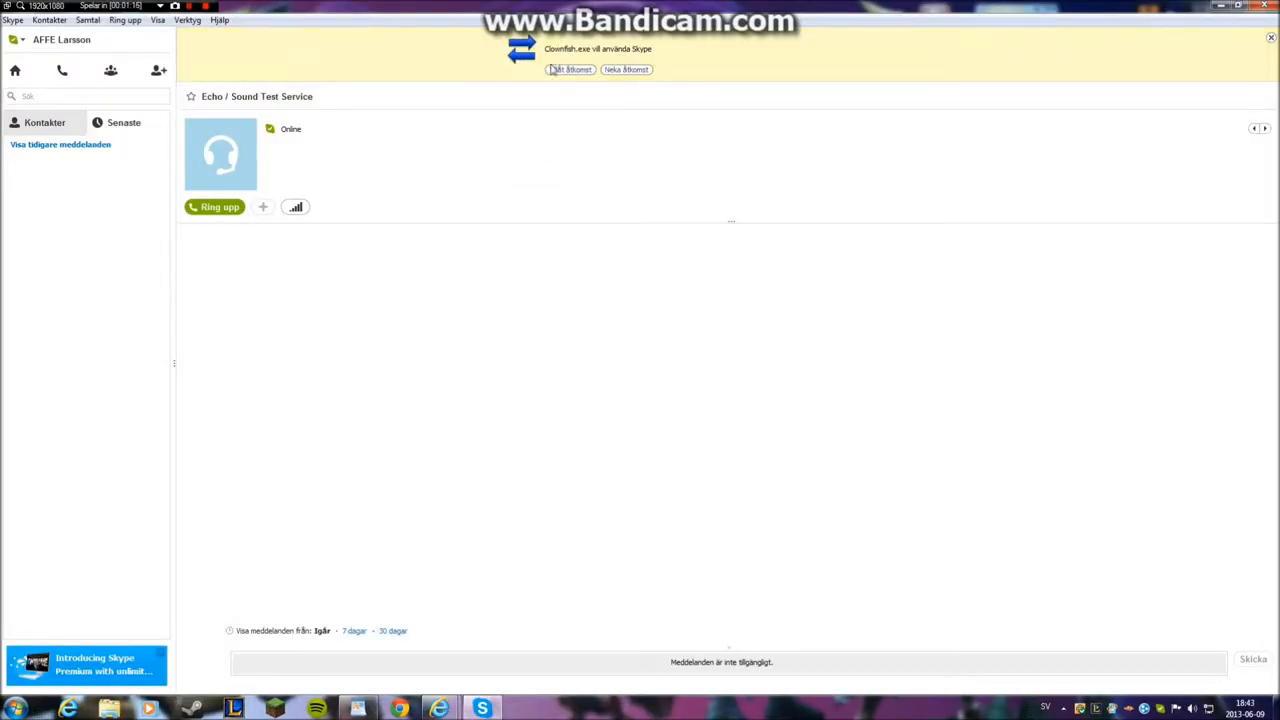
# Step: Allow Clownfish.exe access in Skype's notification bar, opening Clownfish's options menu
pyautogui.click(570, 69)
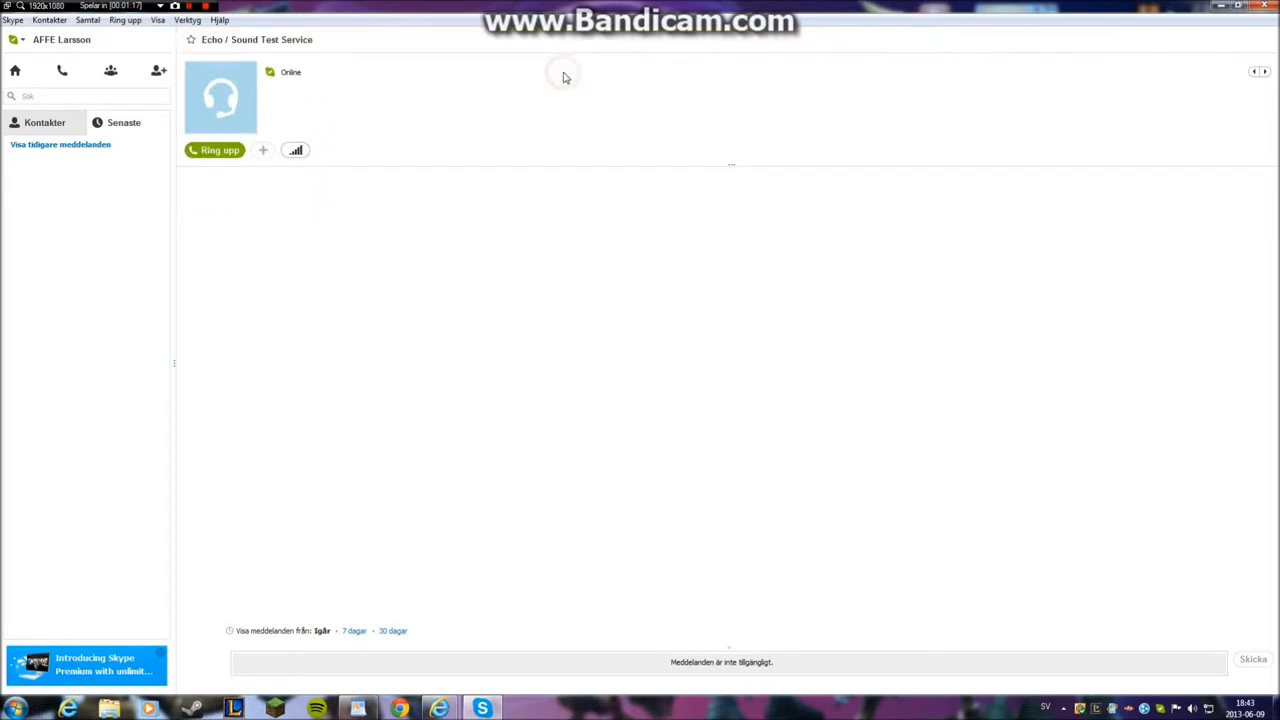
pyautogui.moveTo(458, 168)
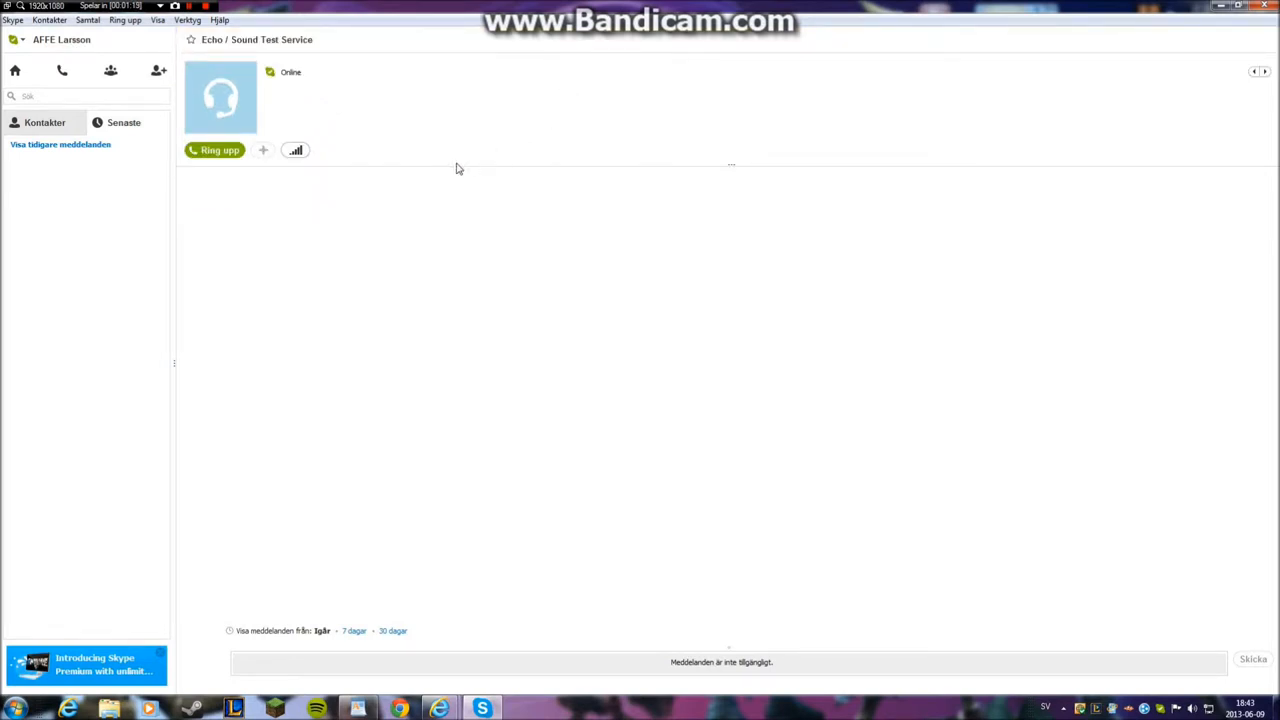
pyautogui.click(123, 122)
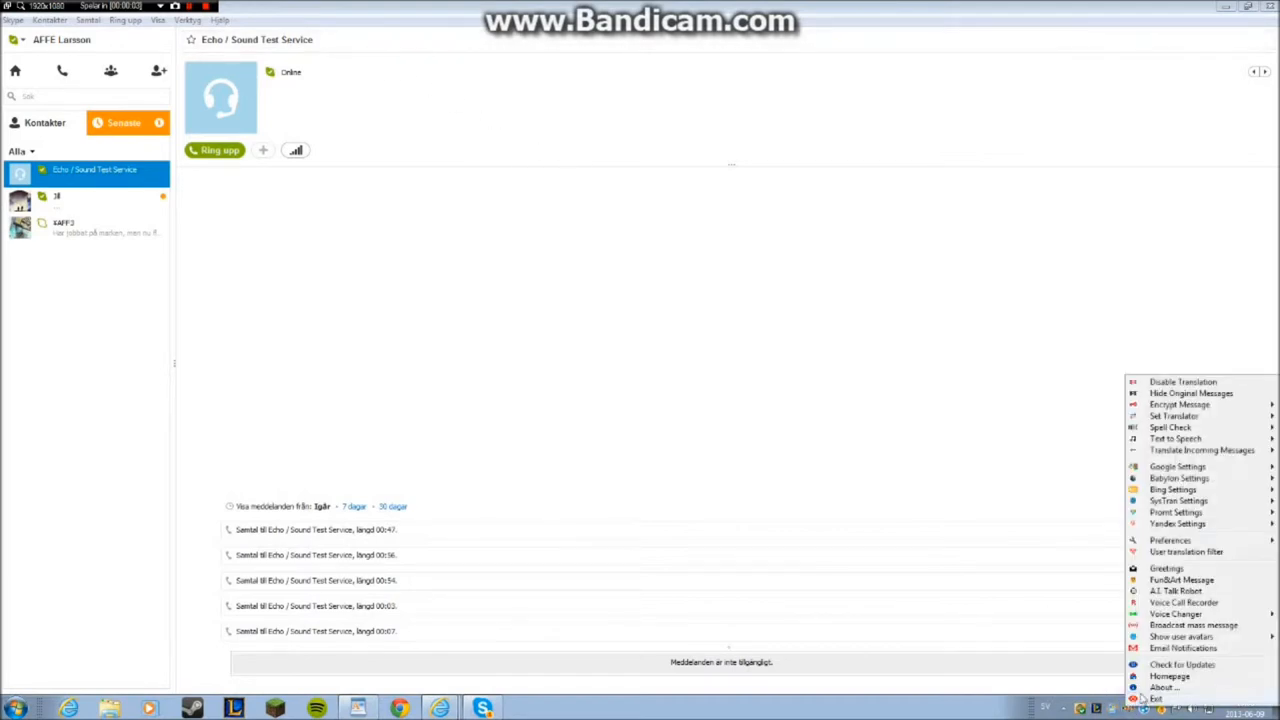
pyautogui.moveTo(1176, 613)
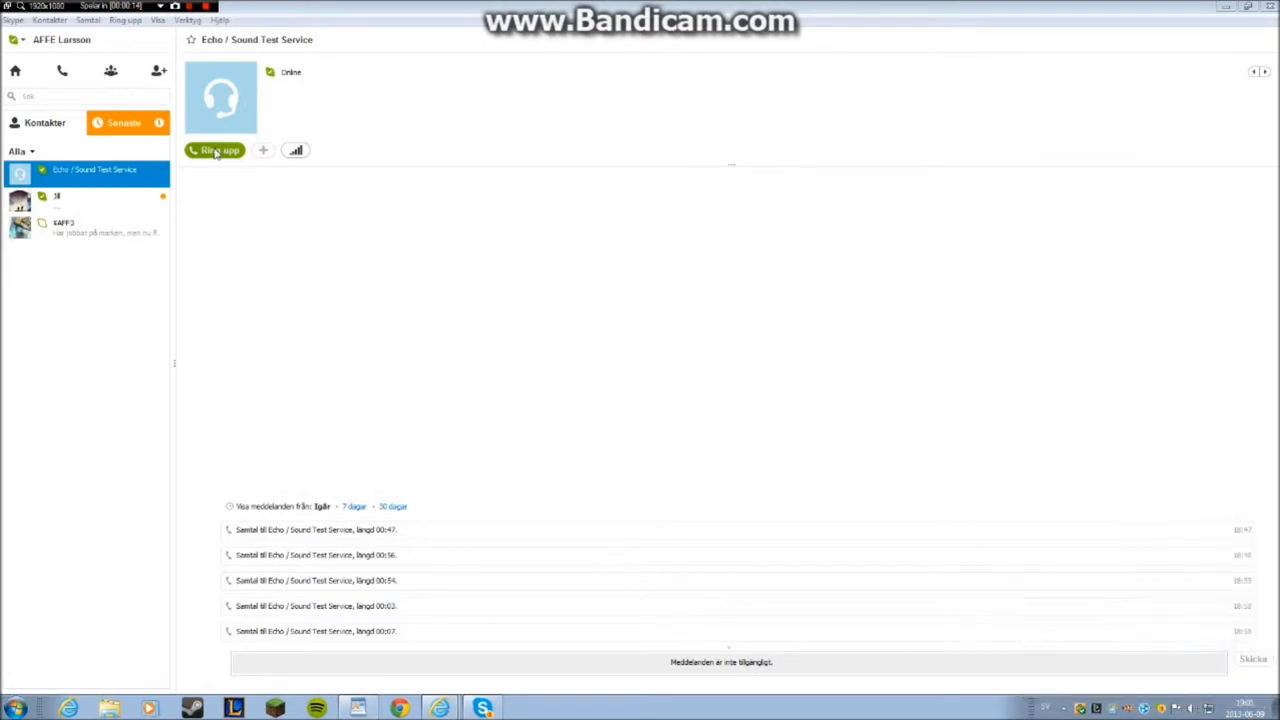
# Step: Call the Echo / Sound Test Service contact with Ring upp
pyautogui.click(214, 150)
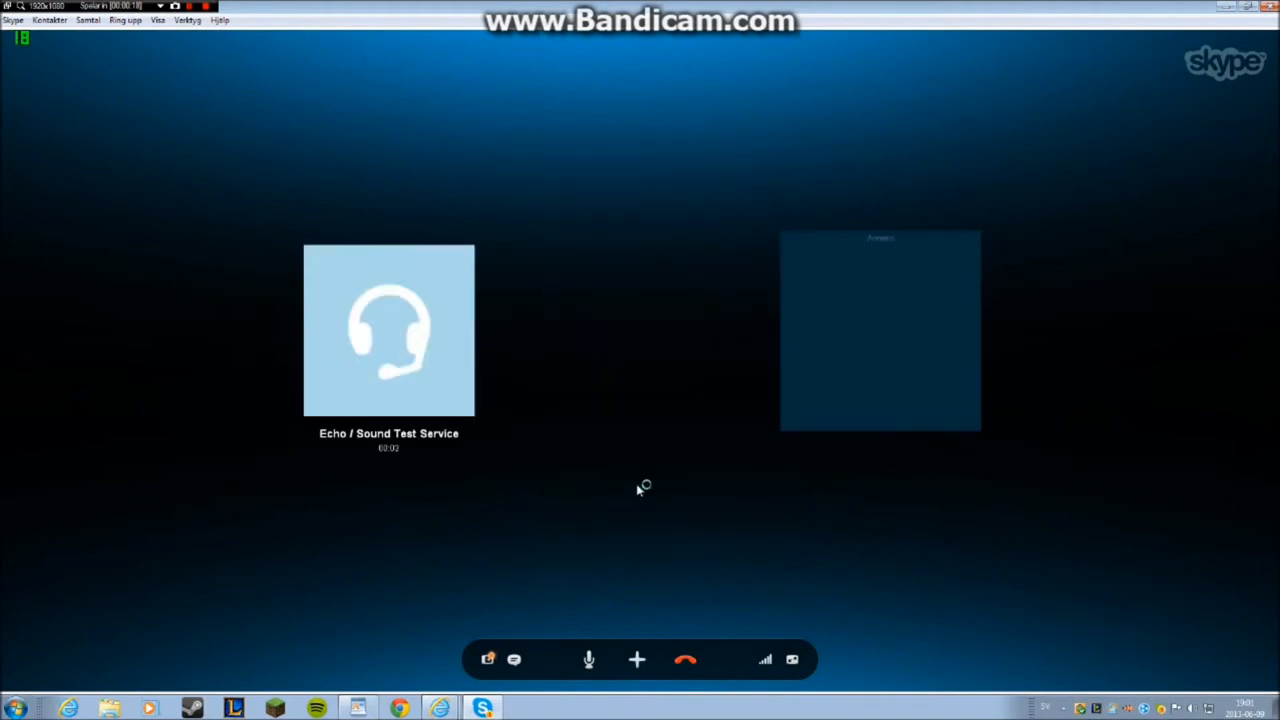
pyautogui.moveTo(659, 508)
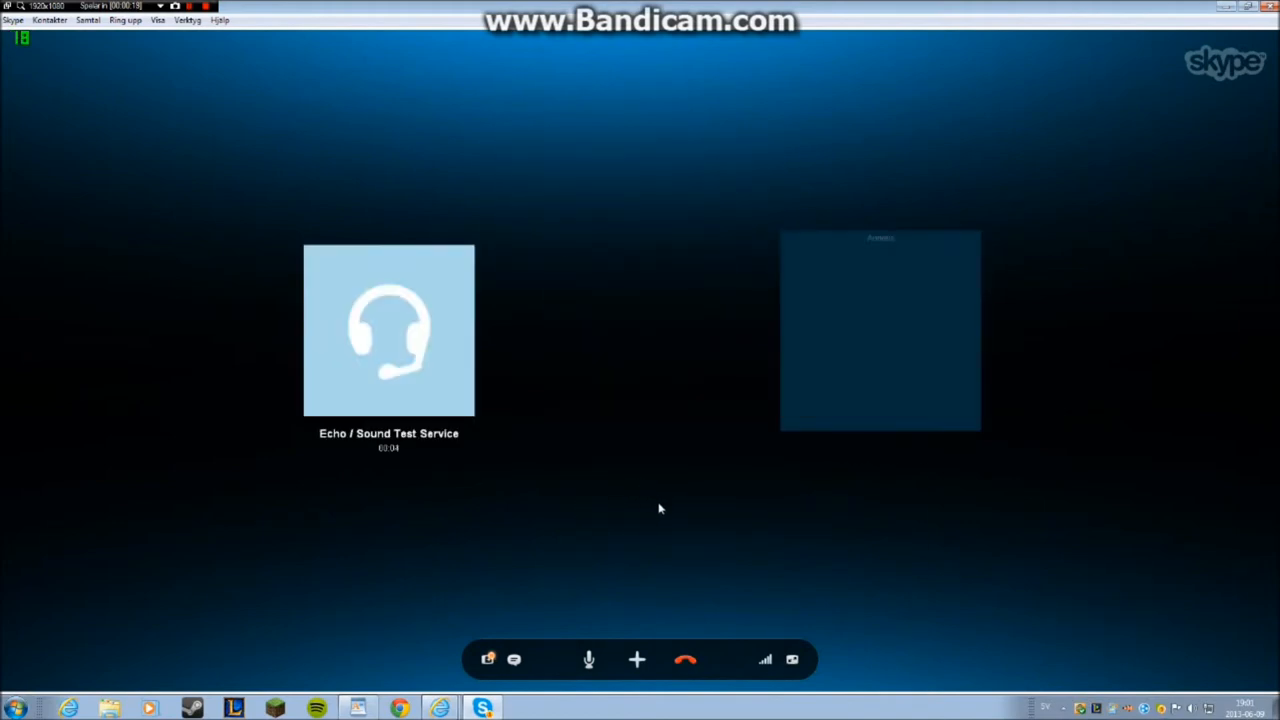
pyautogui.moveTo(753, 567)
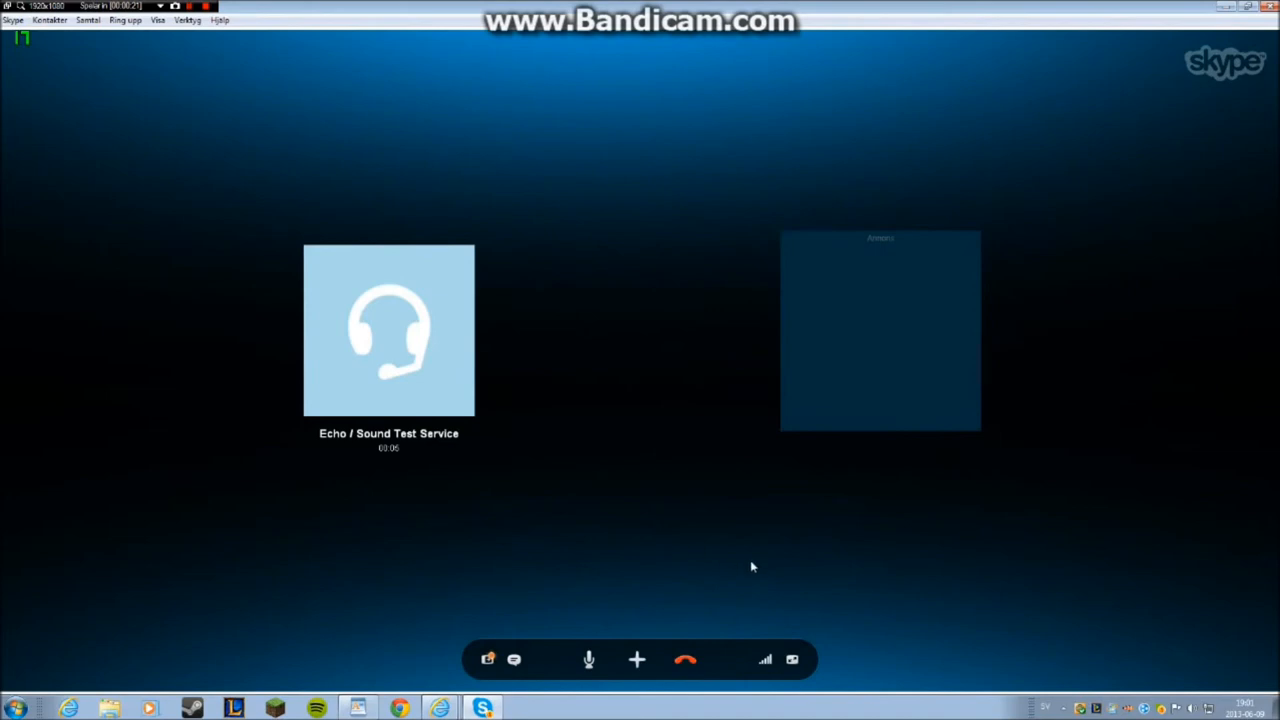
pyautogui.moveTo(491, 494)
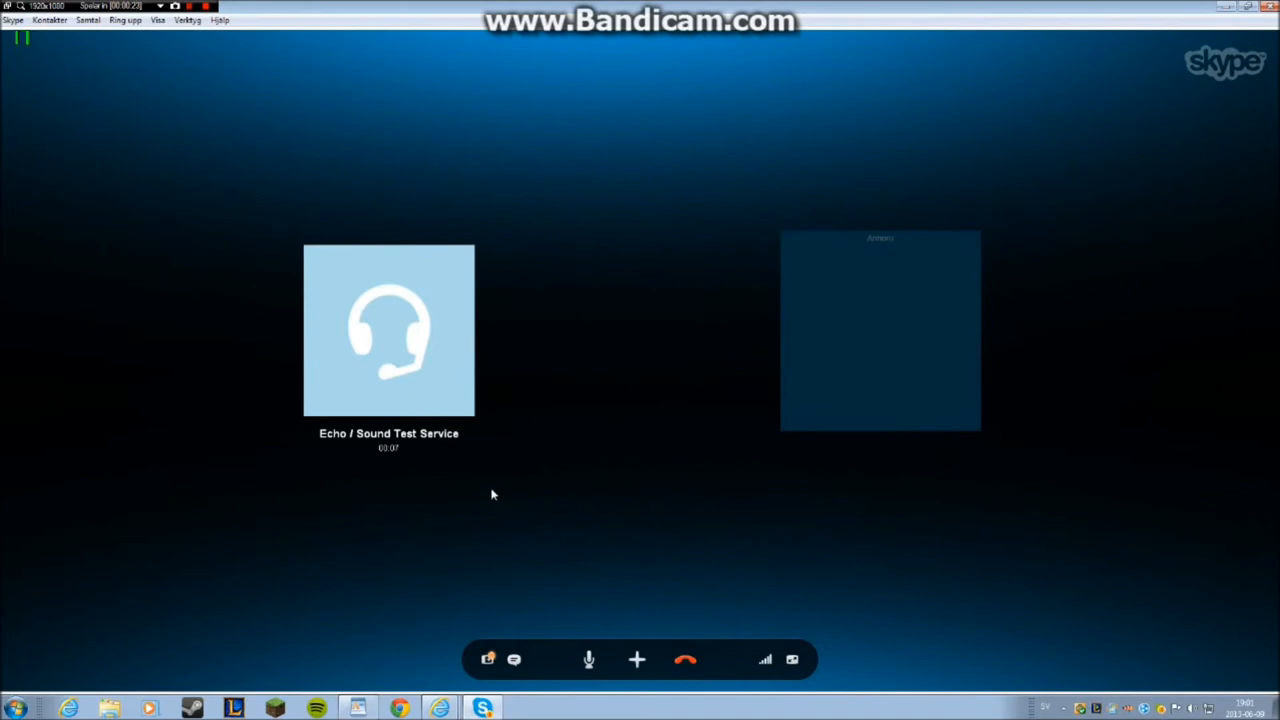
pyautogui.moveTo(700, 668)
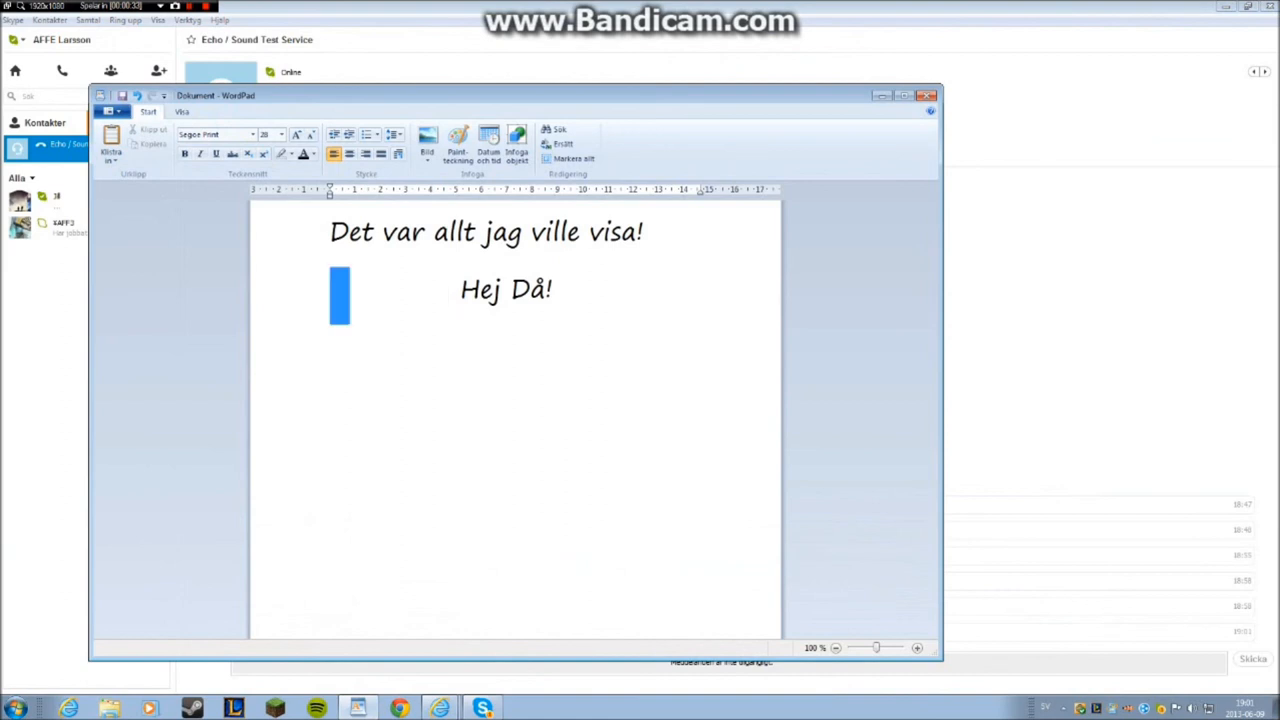
# Step: Delete the farewell note "Det var allt jag ville visa! Hej Då!" from WordPad
pyautogui.moveTo(435, 232); pyautogui.dragTo(553, 300)
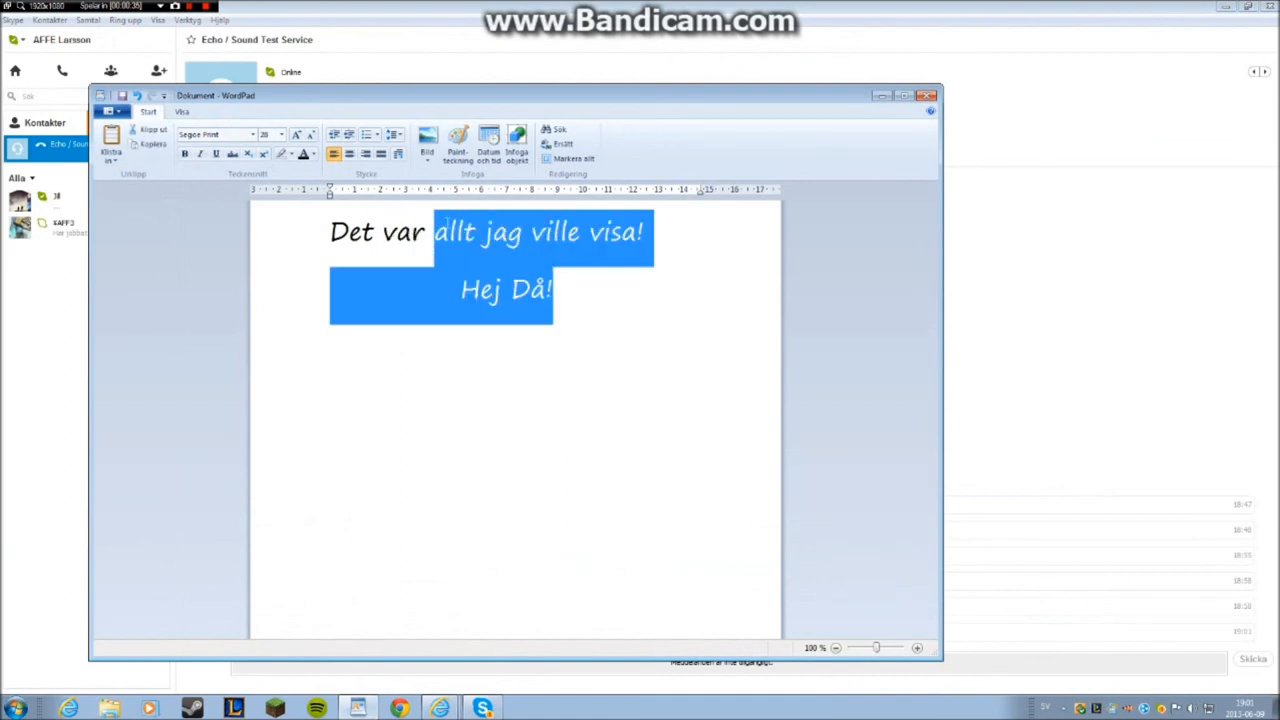
pyautogui.press('Delete')
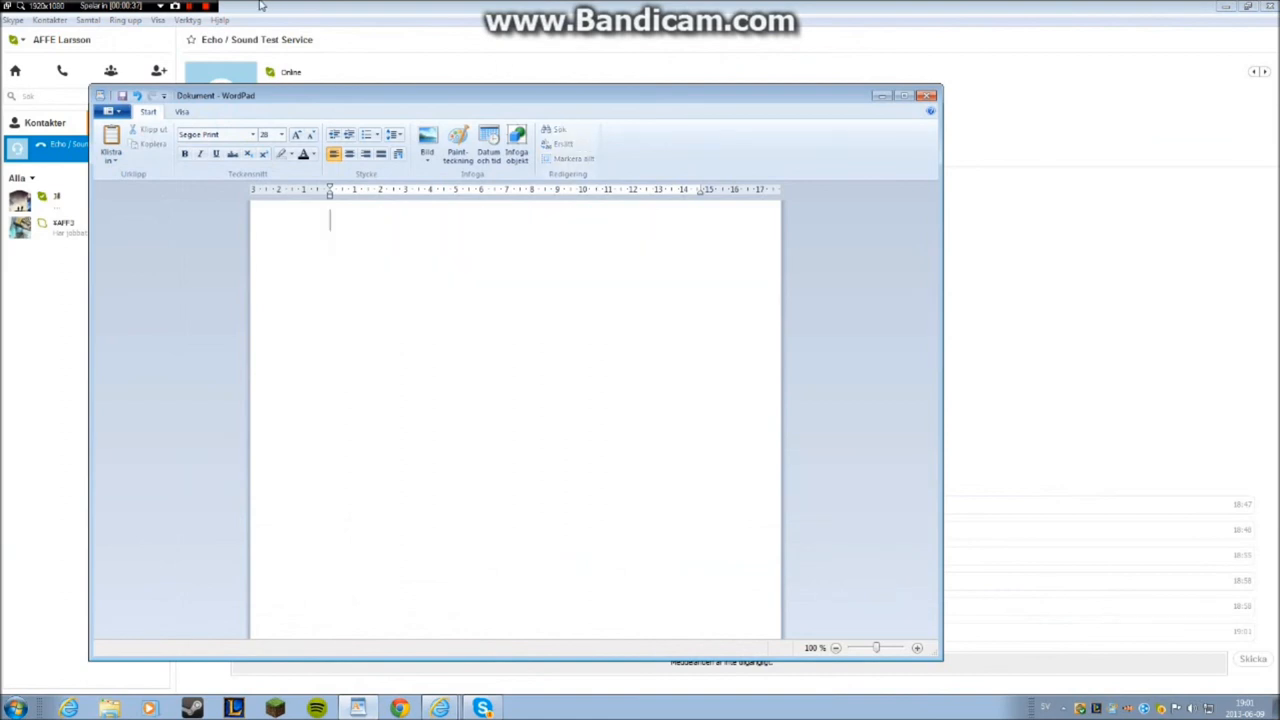